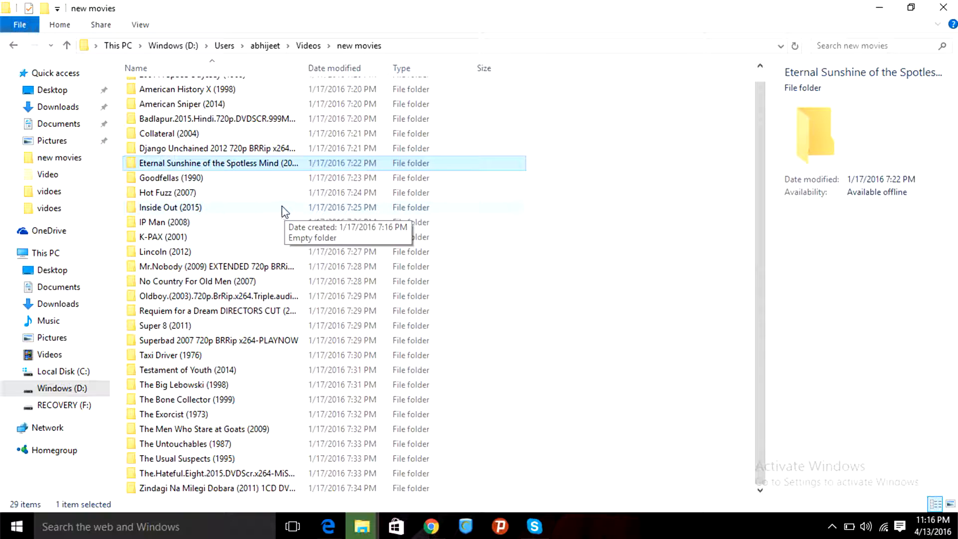
Step: Open the Eternal Sunshine of the Spotless Mind folder and continue past the permission prompt
double_click(218, 162)
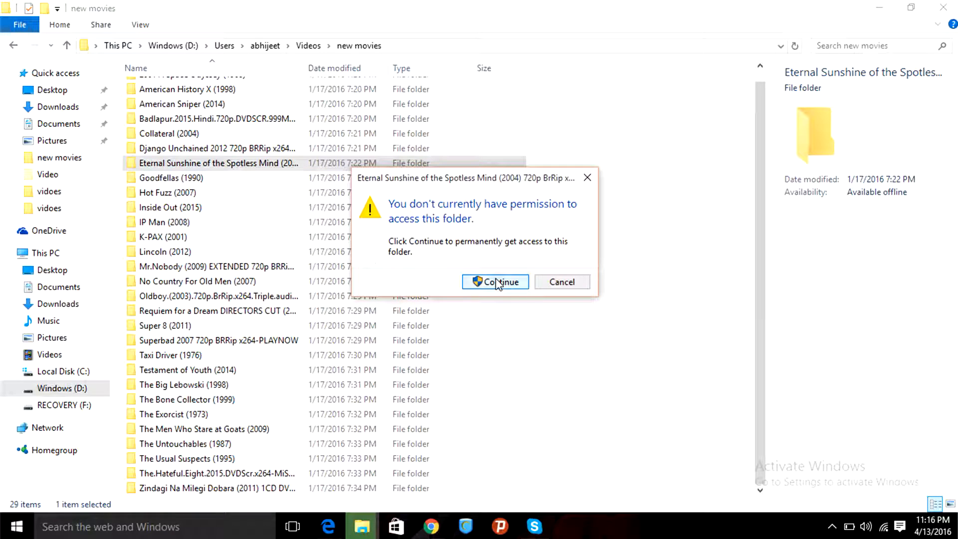
click(495, 282)
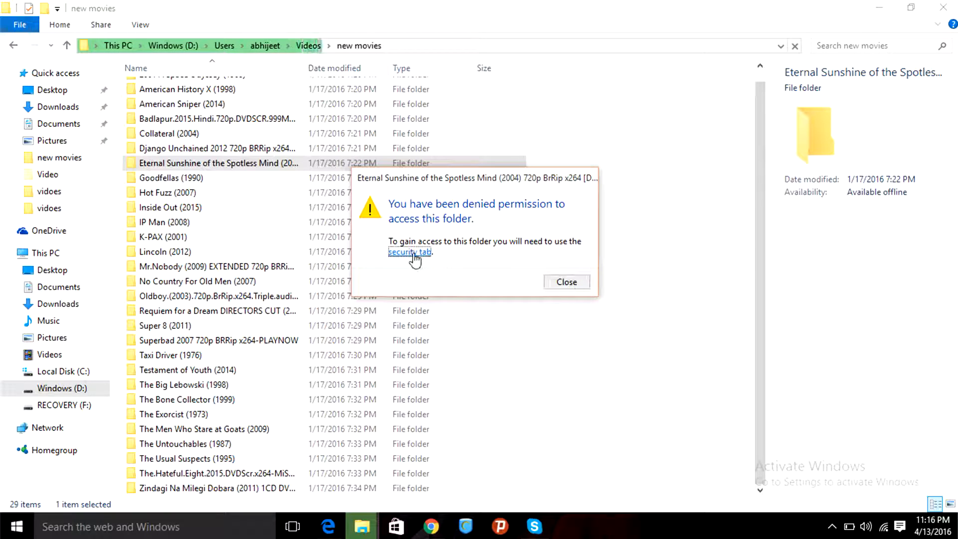
Step: Open the Eternal Sunshine folder's Security tab and its Advanced security settings
click(408, 252)
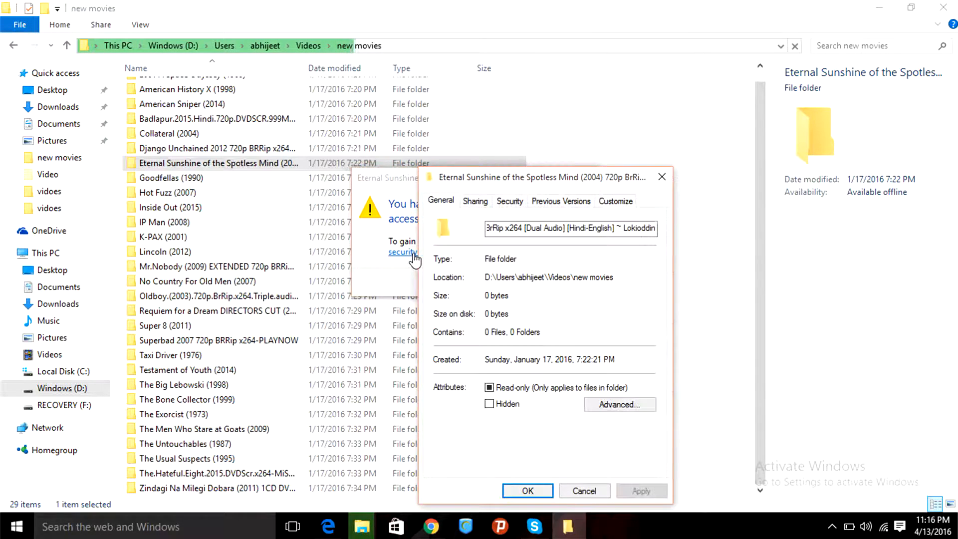
click(509, 201)
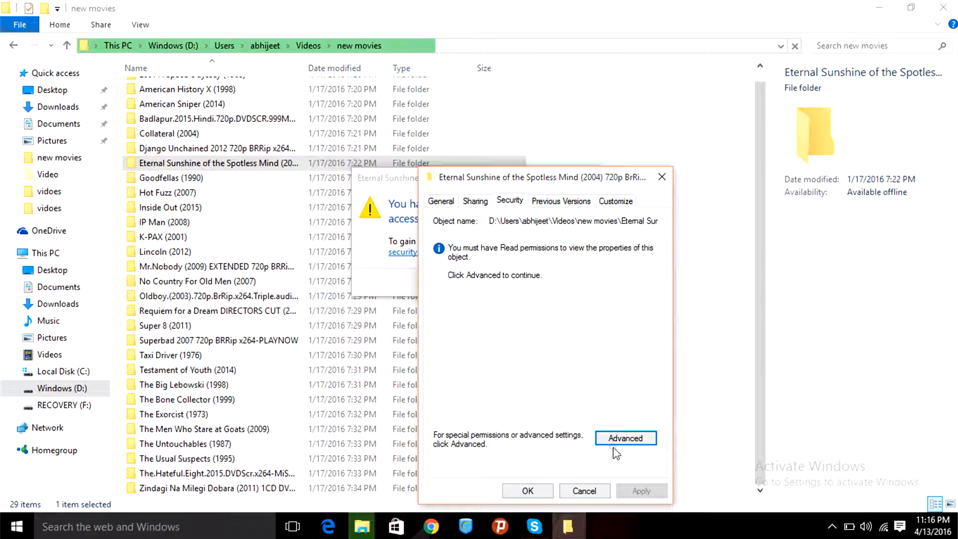
click(626, 438)
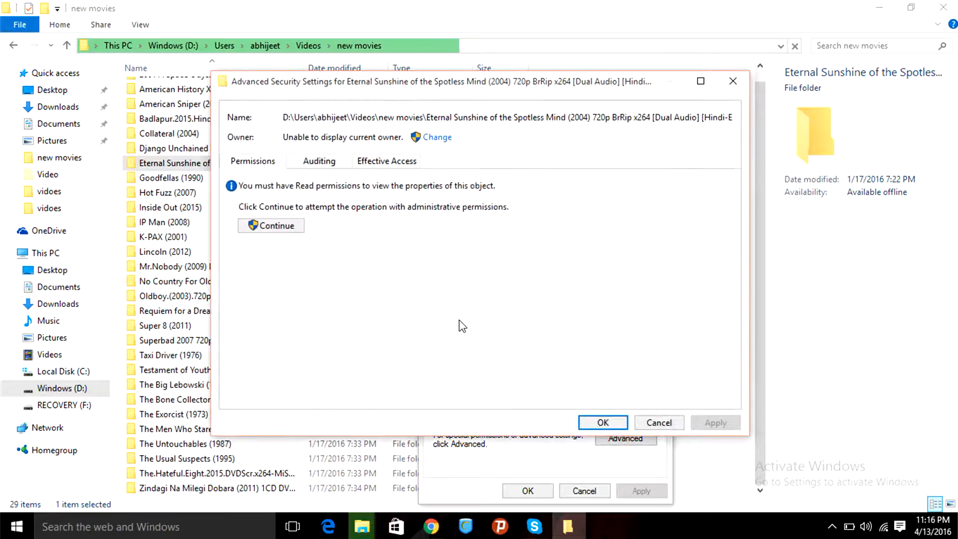
mouse_move(424, 242)
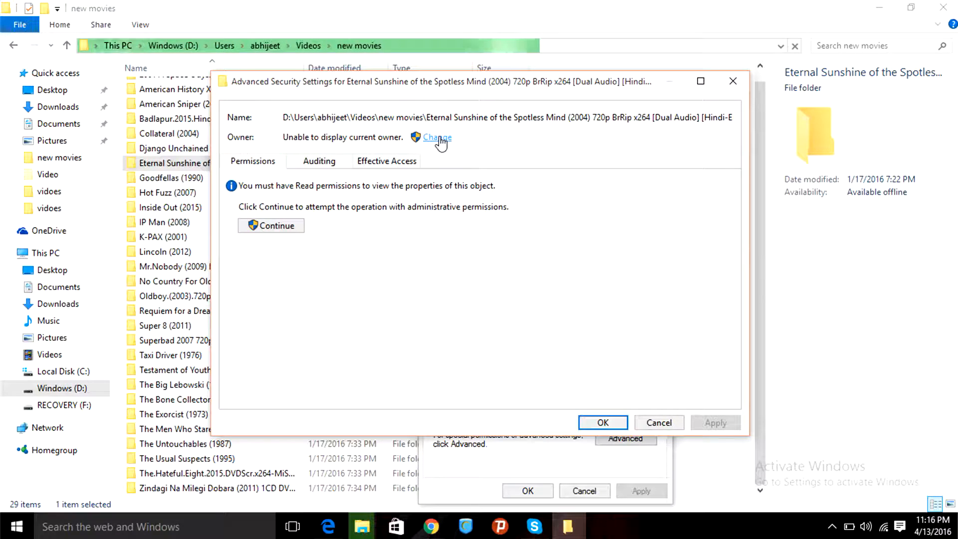
Step: Change the Eternal Sunshine folder's owner to 'everyone' through the owner picker
click(437, 137)
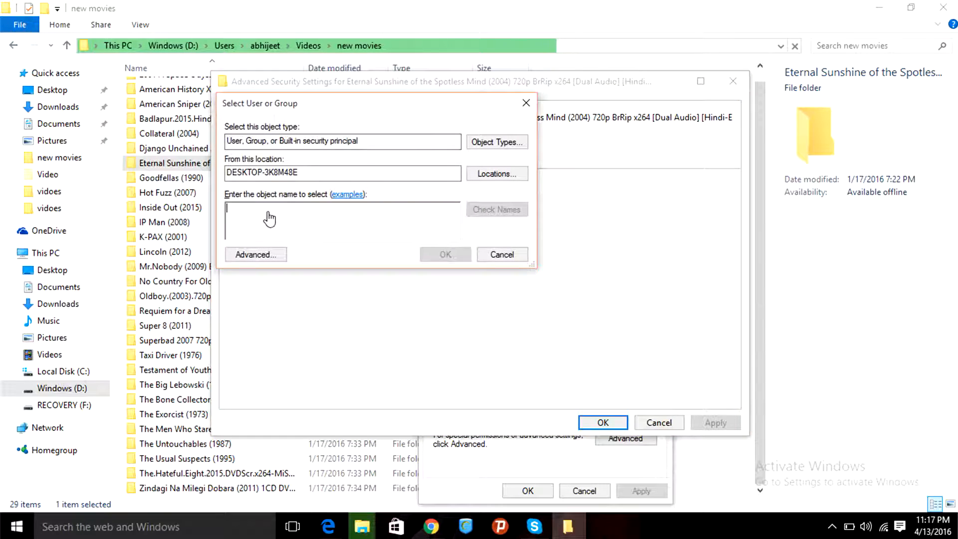
text(everyone)
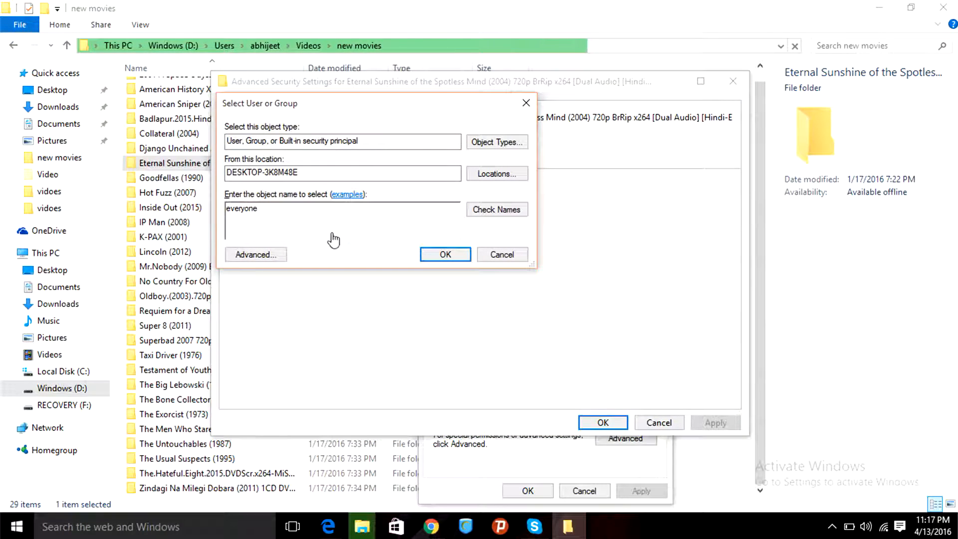
click(444, 254)
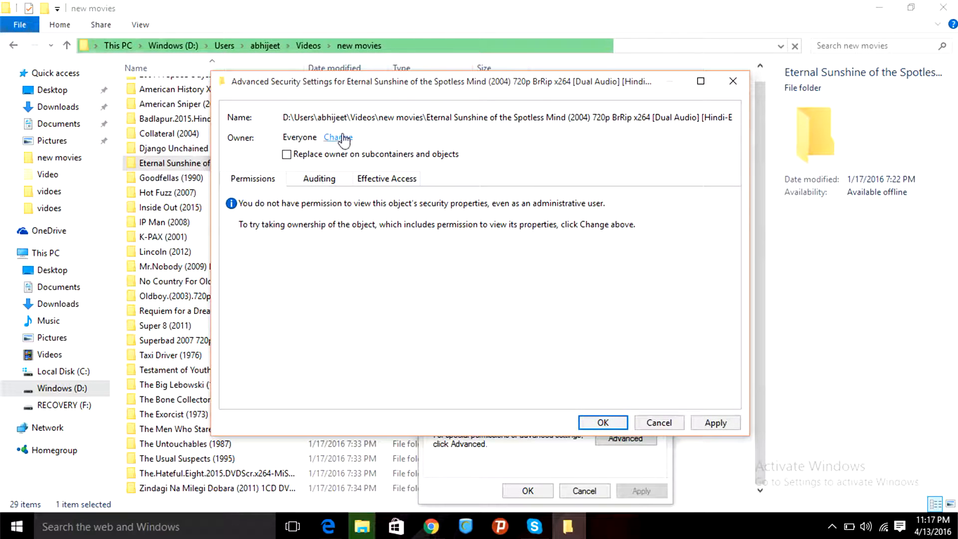
click(337, 137)
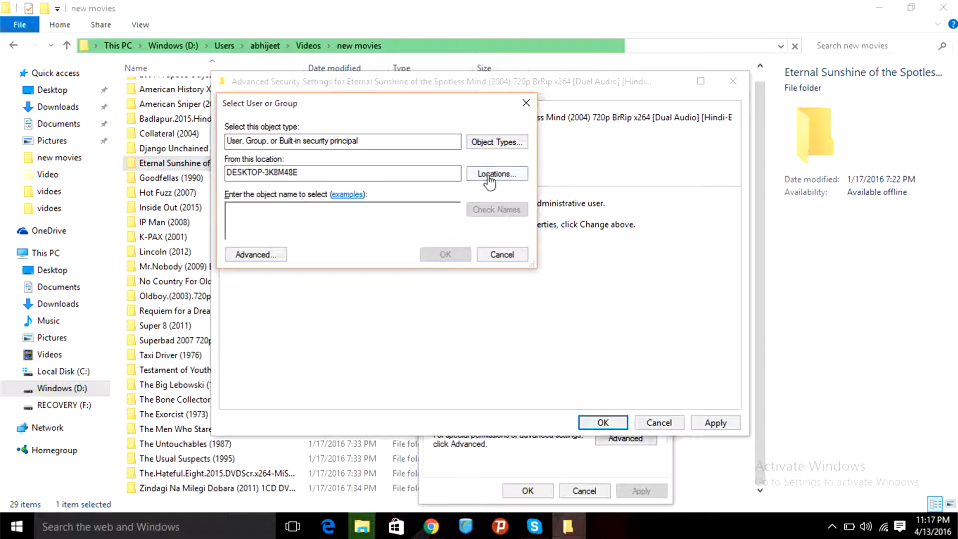
Step: Select Everyone from the full user and group search, then apply and close the security settings
click(255, 254)
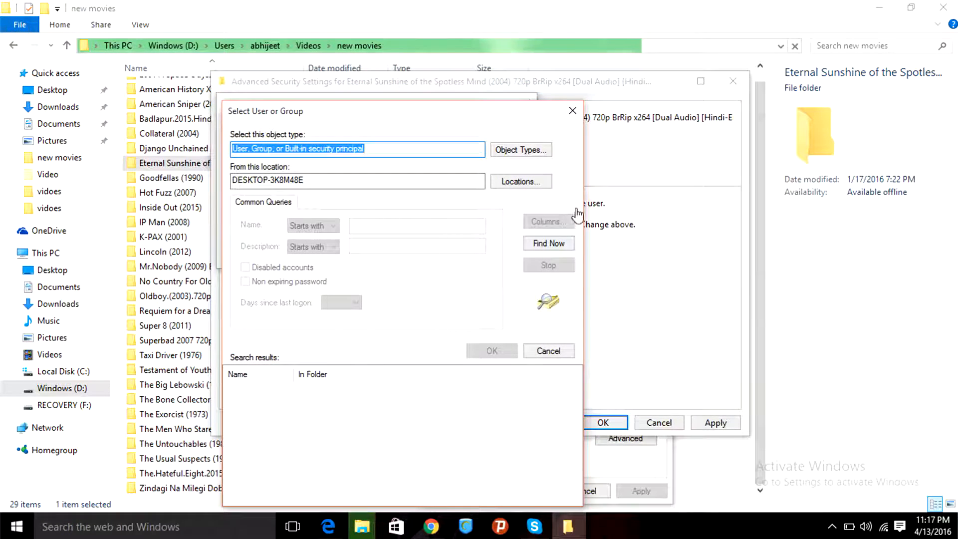
click(548, 243)
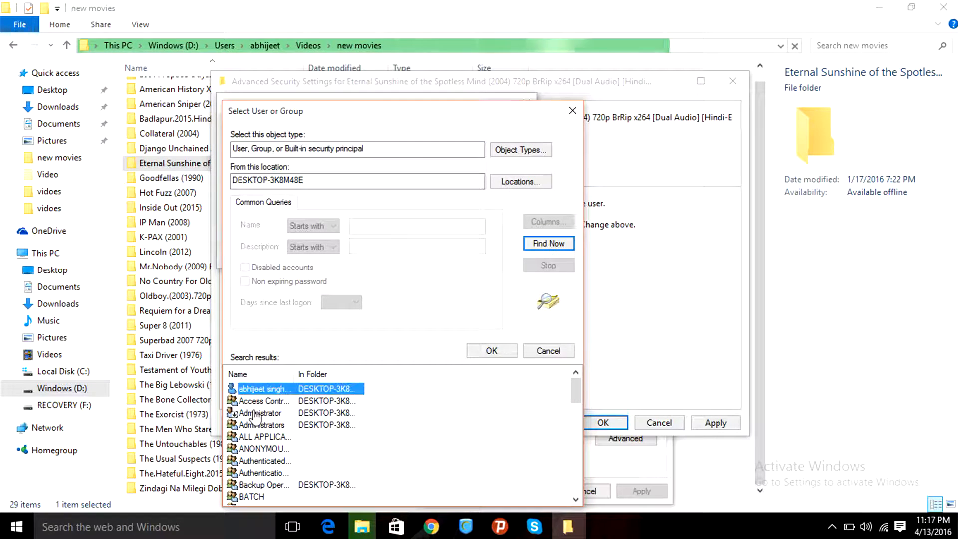
scroll(down, 3)
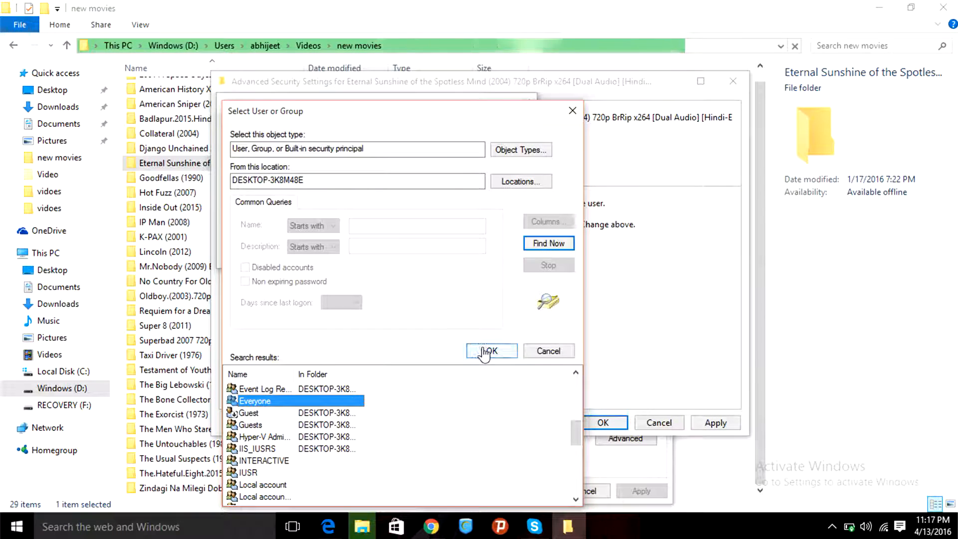
click(491, 351)
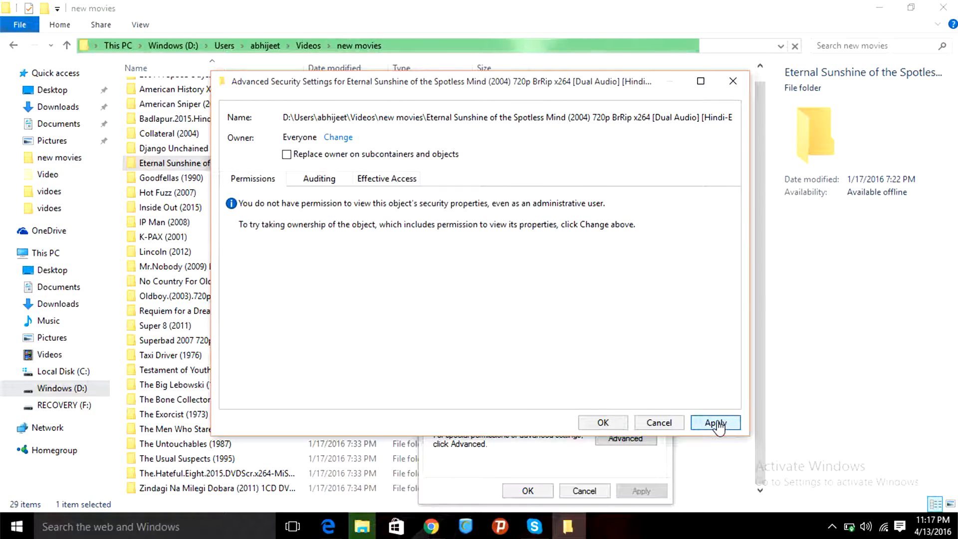
click(715, 423)
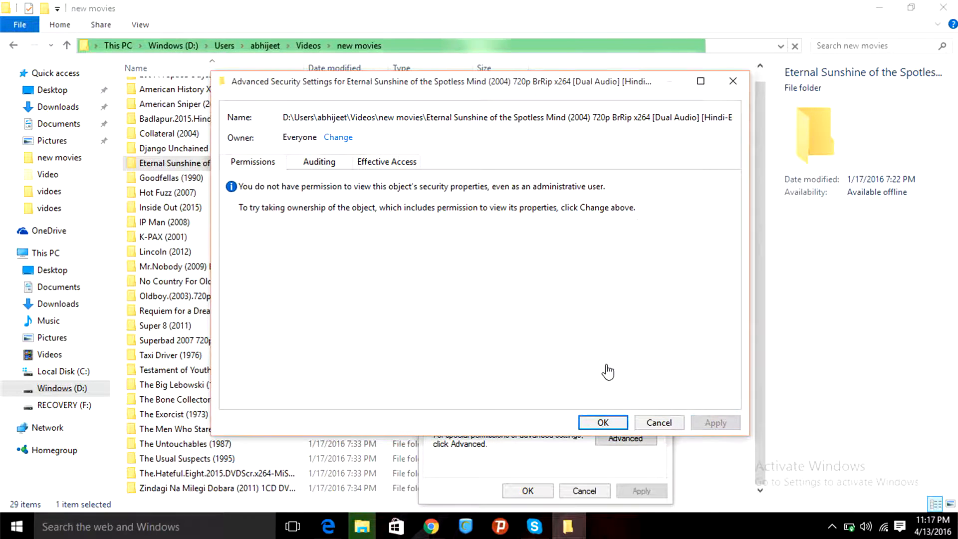
click(602, 422)
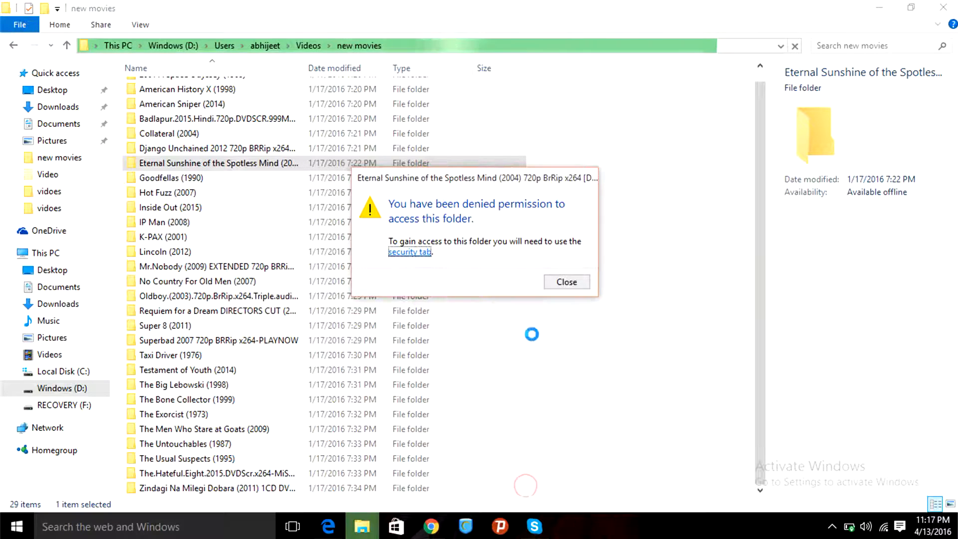
Step: Dismiss the denied notice and reopen the Eternal Sunshine folder past the permission prompt
click(566, 281)
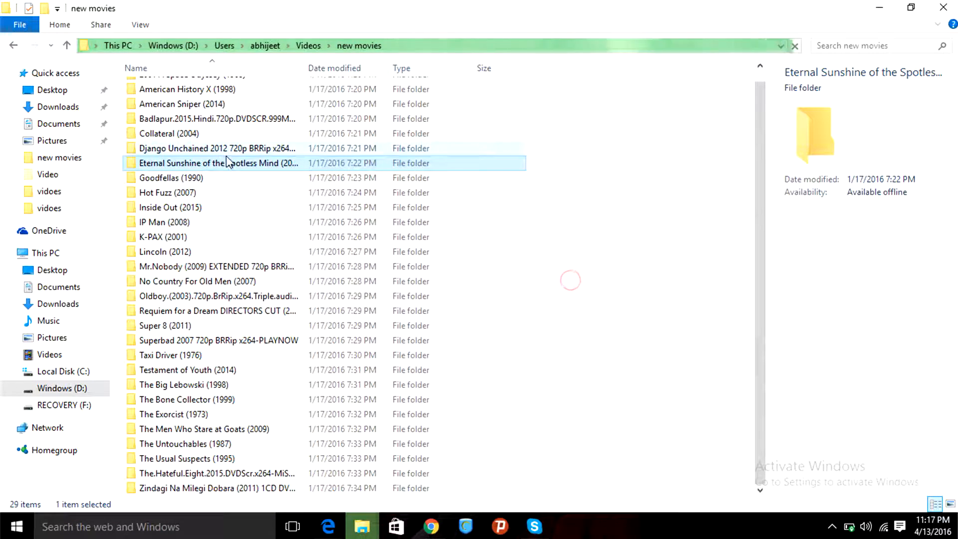
double_click(218, 163)
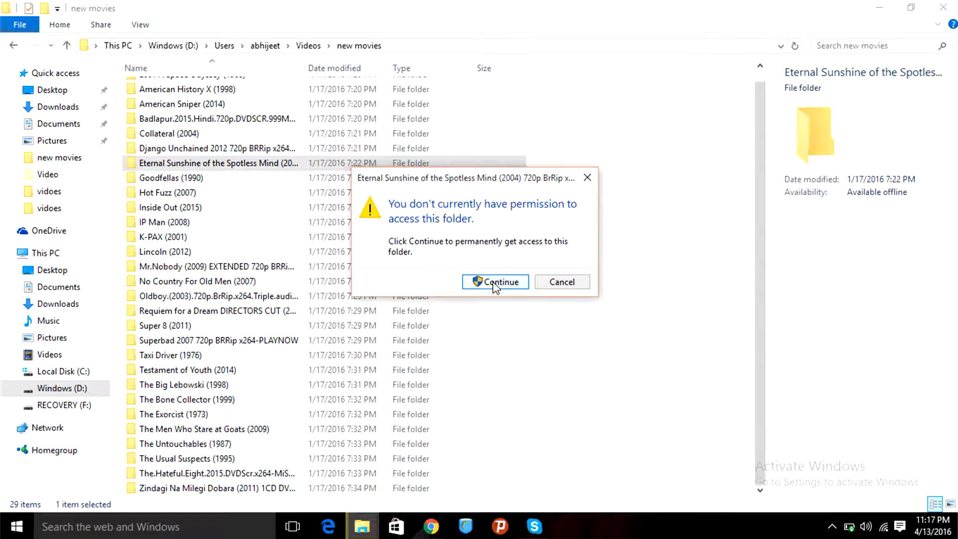
click(500, 281)
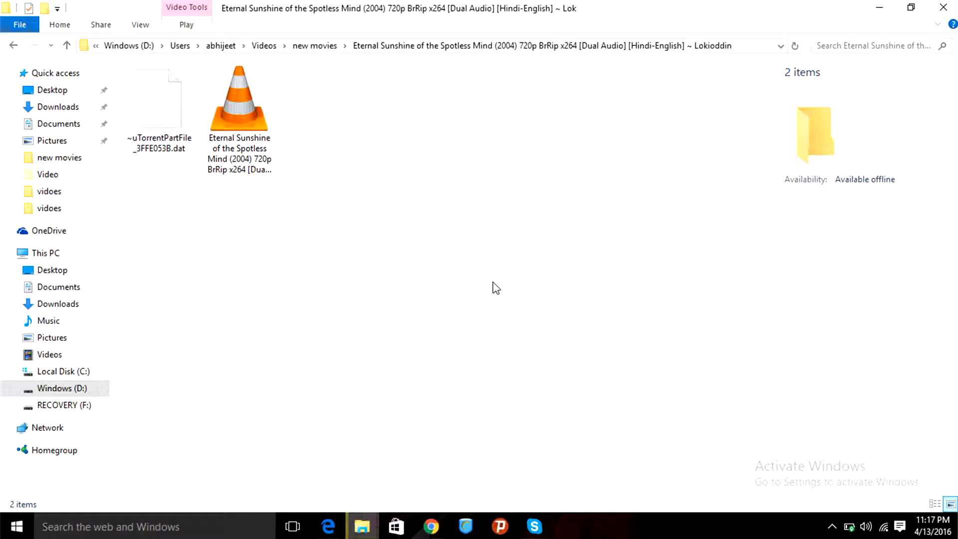
mouse_move(278, 221)
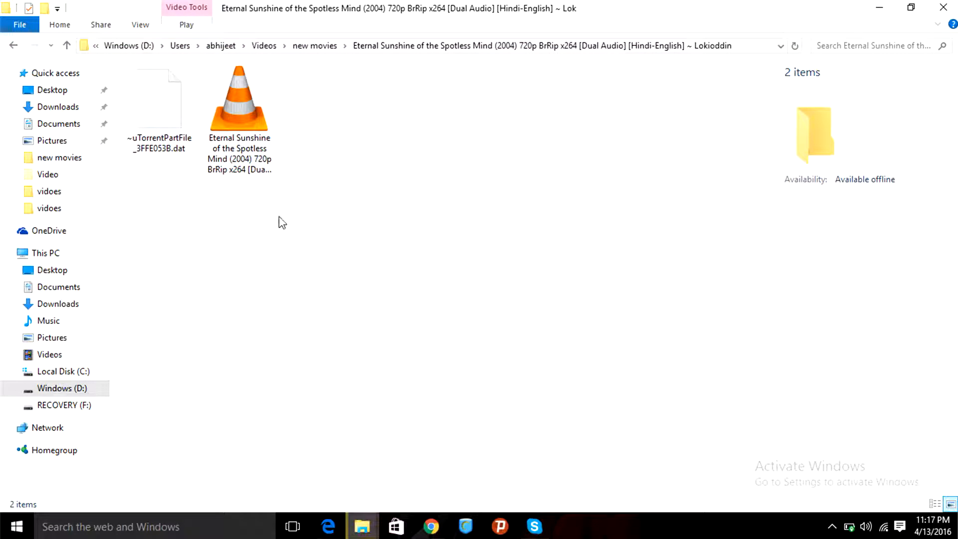